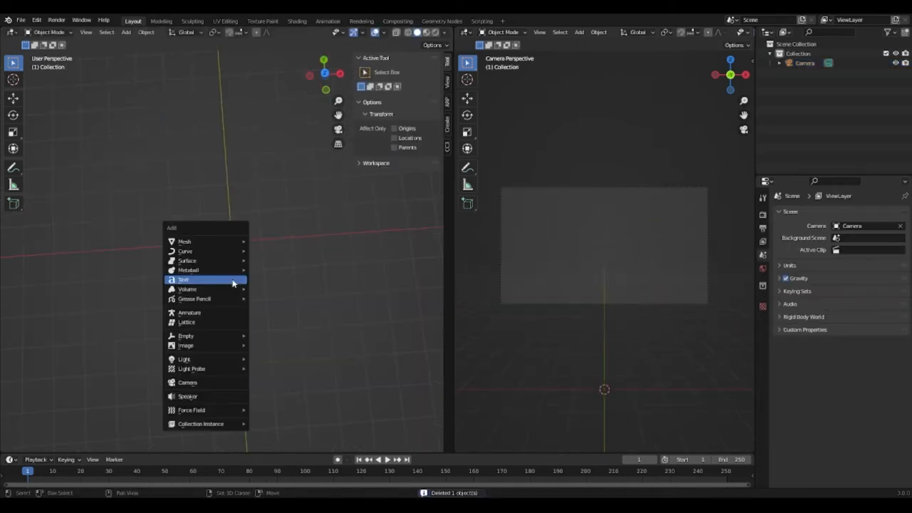
Add a text object reading STAR WARS and set it in the Star Jedi font
left_click(184, 278)
type("S")
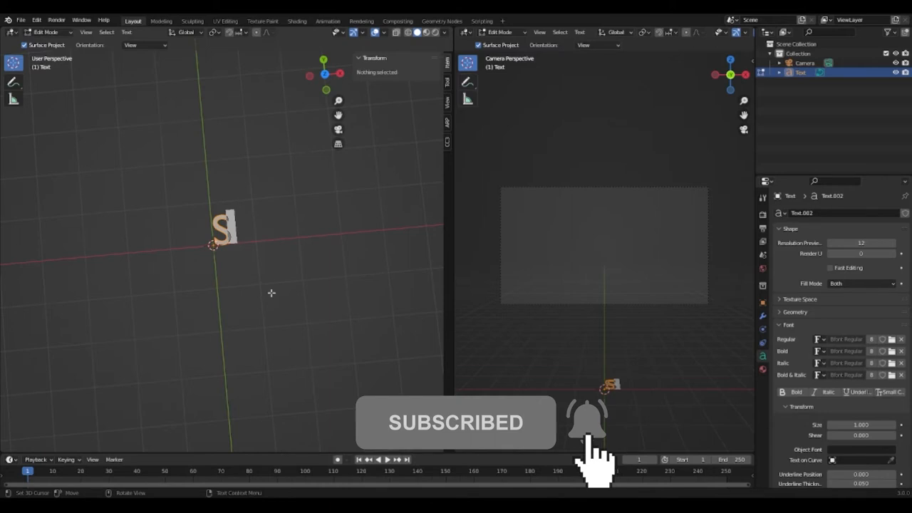
type("TAR WARS")
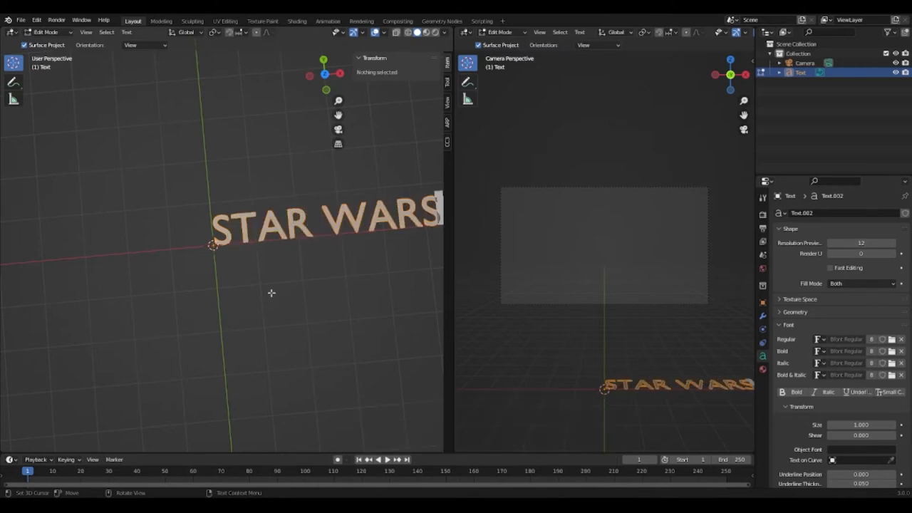
left_click(324, 225)
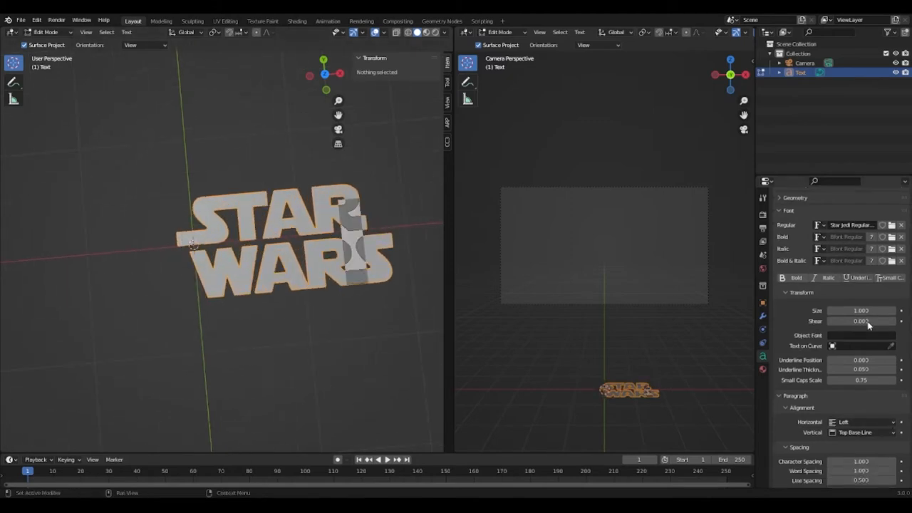
Centre-align the STAR WARS title and give it a yellow outline material
left_click(858, 422)
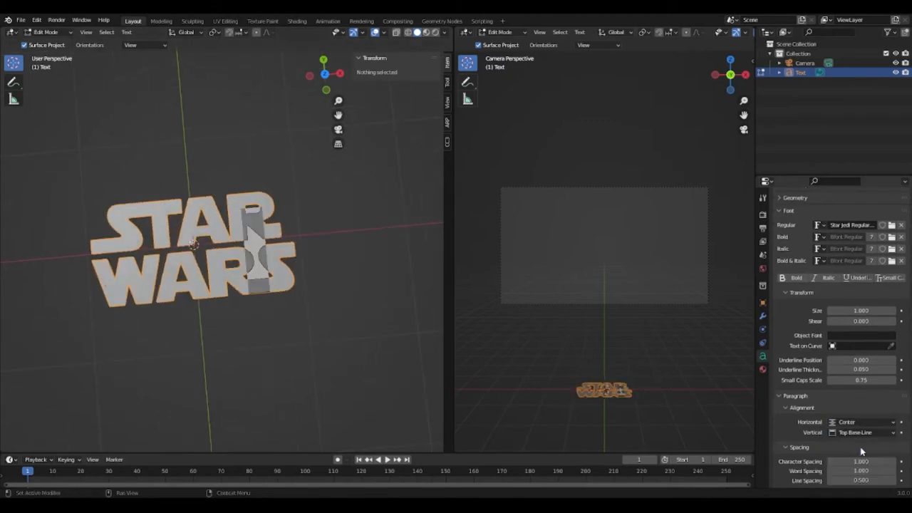
right_click(169, 239)
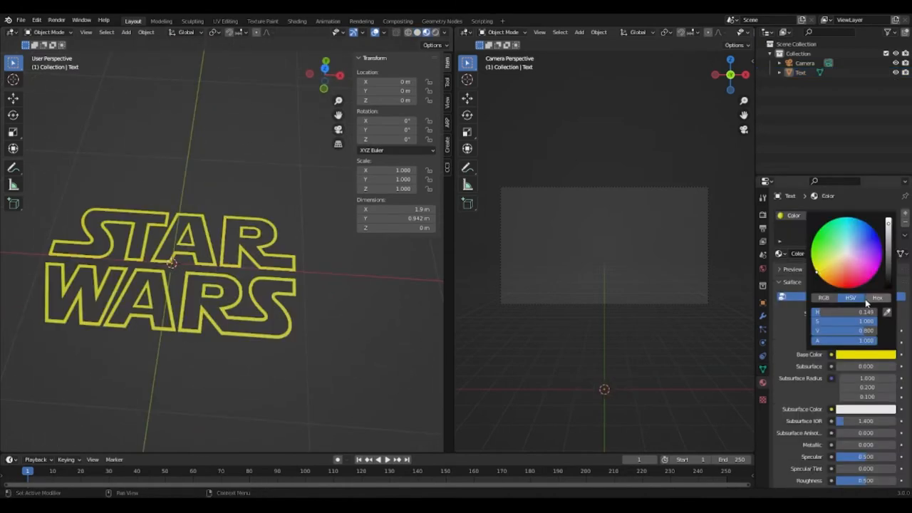
Set the logo's material base colour to yellow
left_click(877, 297)
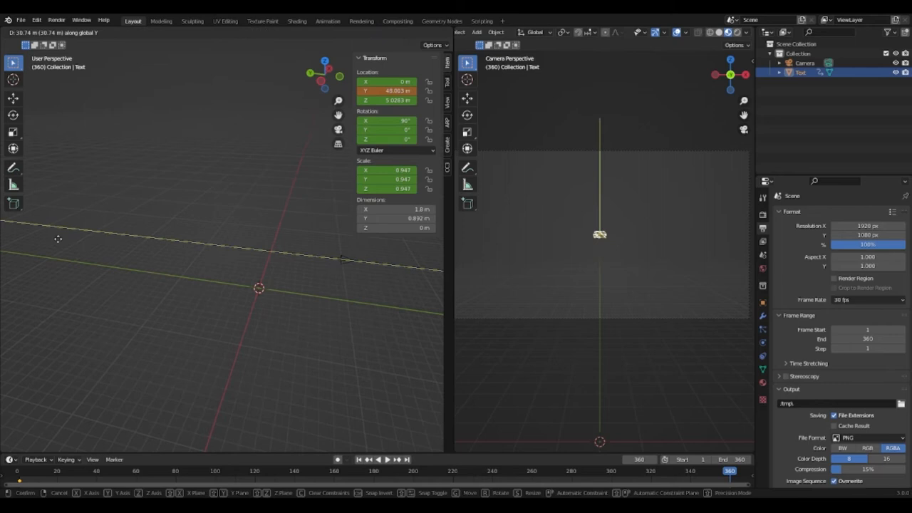
Play back the receding logo, then add a second text object for the episode line
left_click(376, 459)
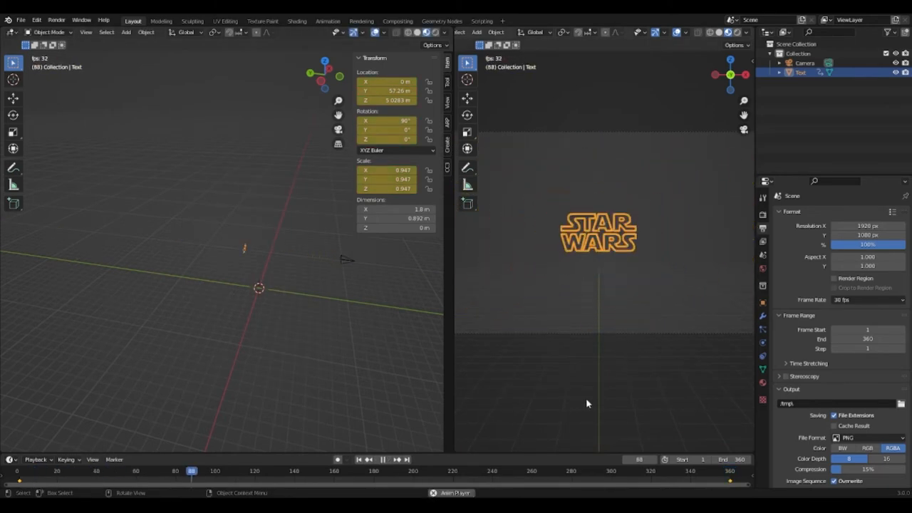
left_click(374, 460)
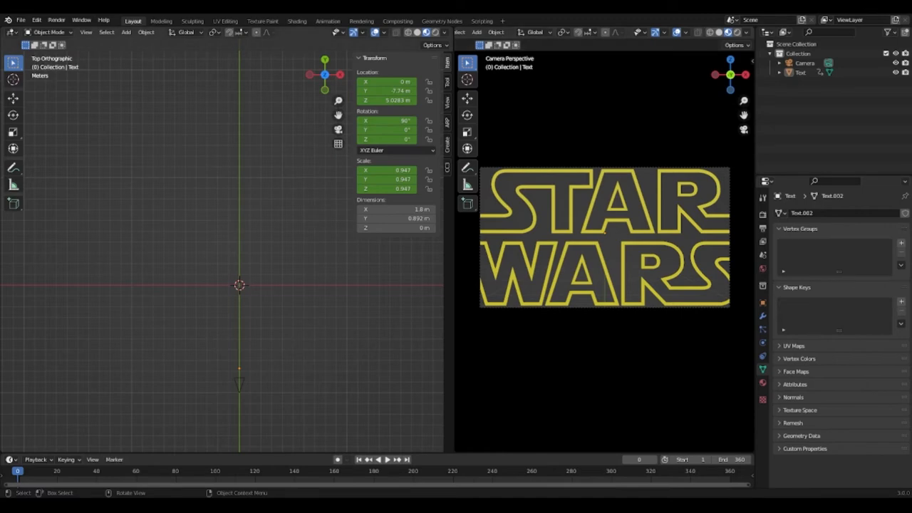
left_click(126, 33)
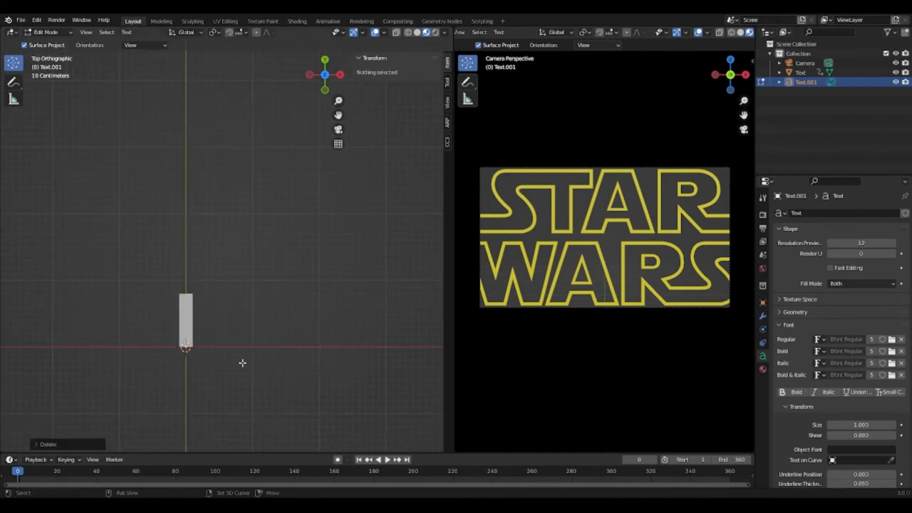
Write EPISODE I in a bold centred font and colour it yellow
type("EPISODE I")
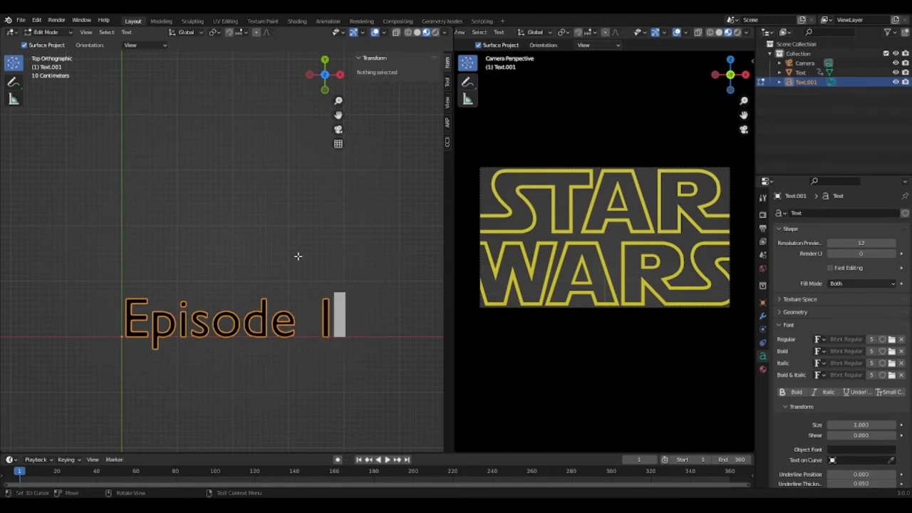
key("Tab")
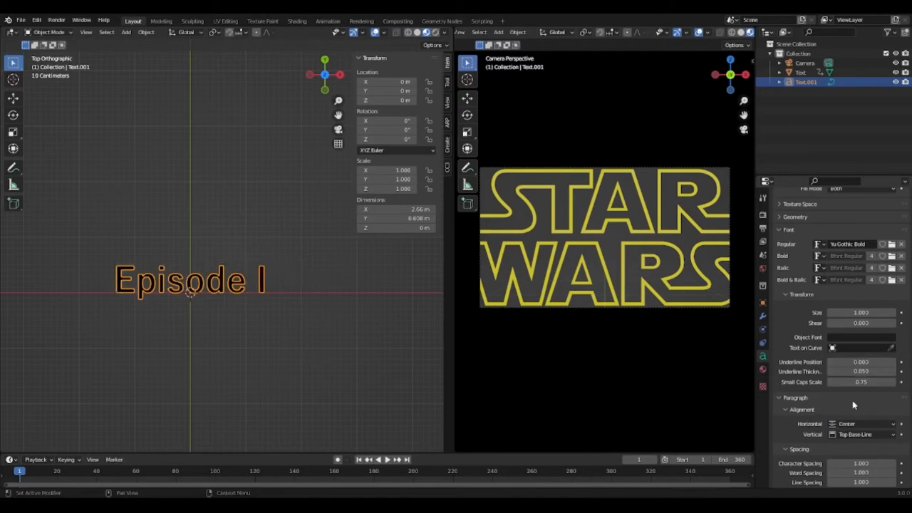
left_click(862, 435)
type("AF")
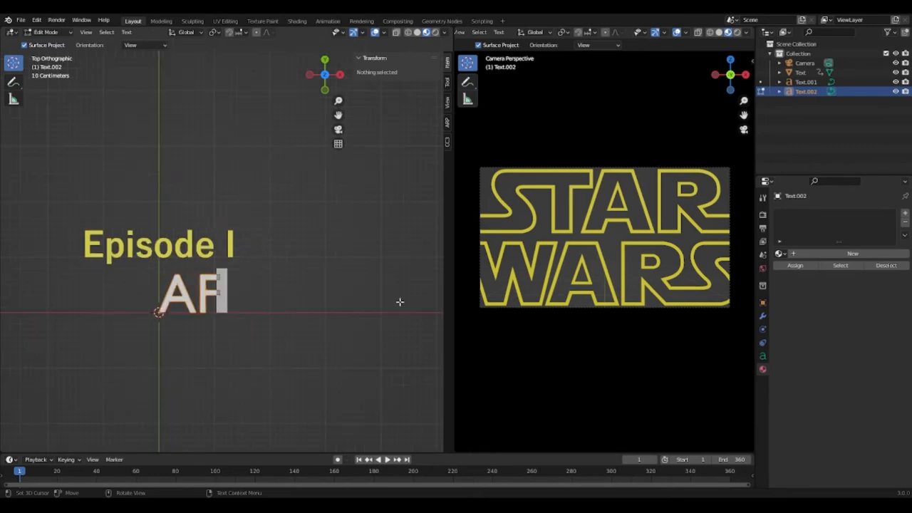
Title the episode AFTERMATH and begin editing the prologue text object
type("TERMATH")
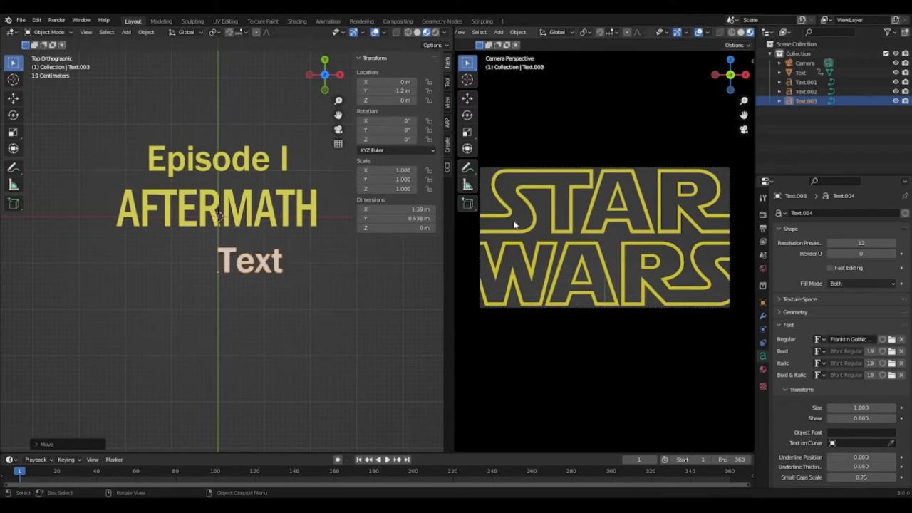
key("Tab")
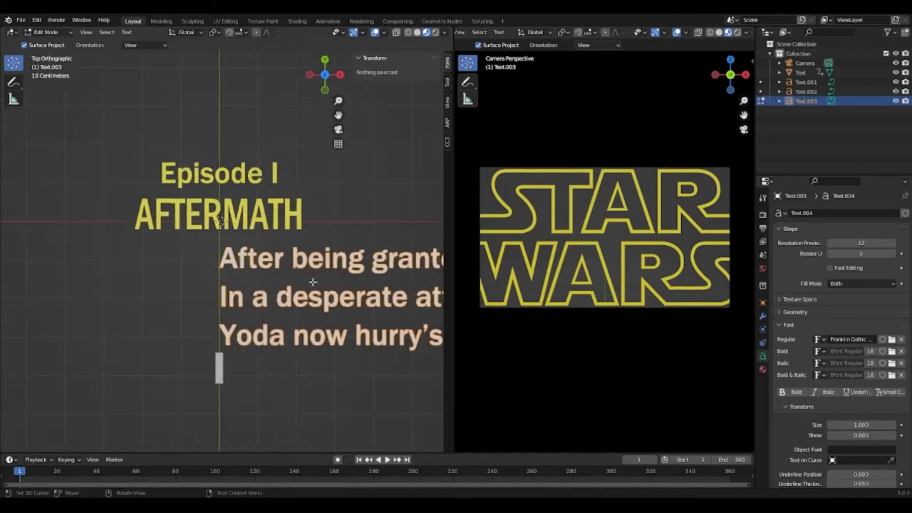
Justify the prologue in a text box, colour it yellow and lay it flat on the ground
scroll("down", 3)
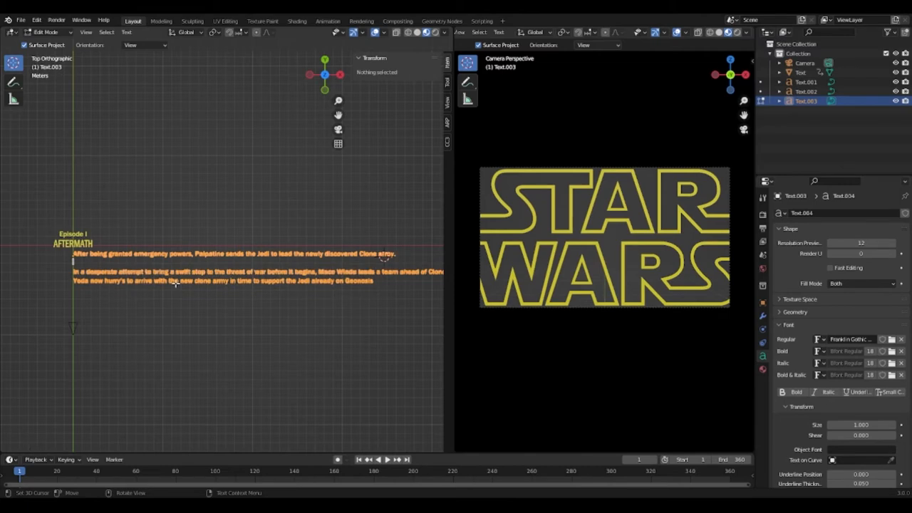
left_click(174, 284)
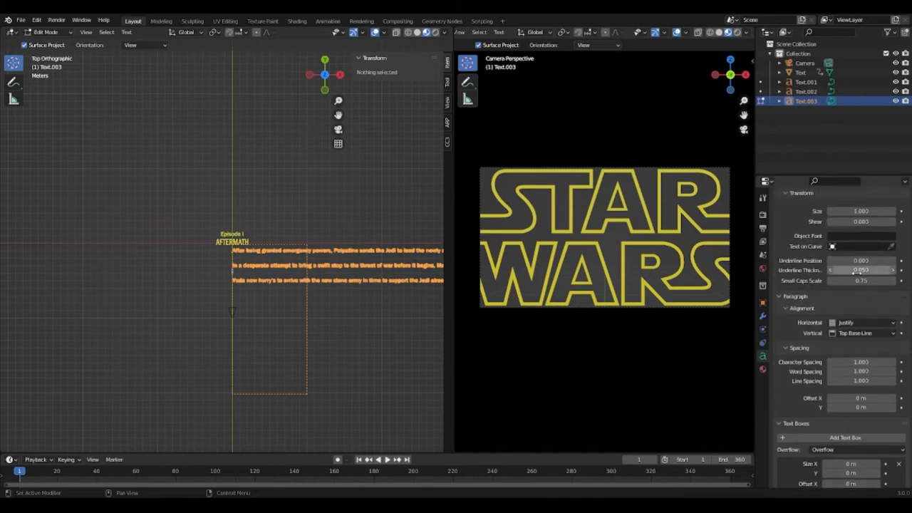
scroll("down", 3)
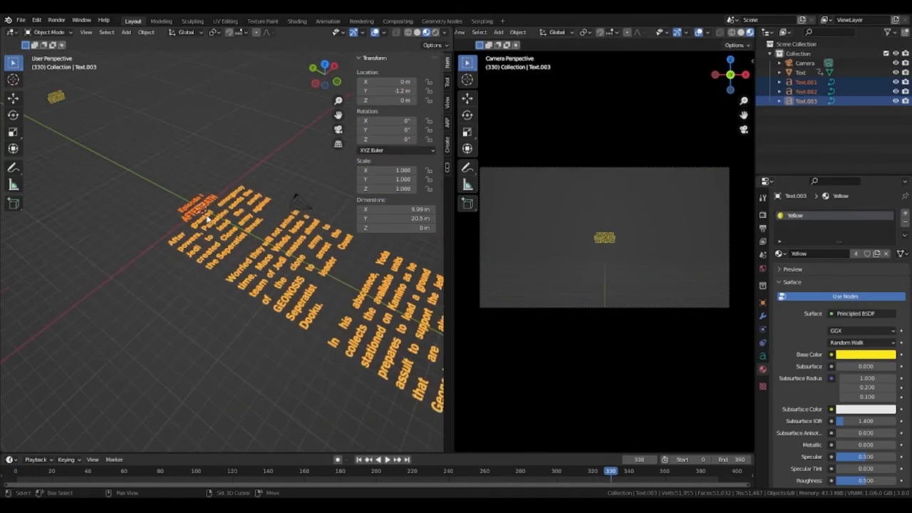
Tilt the crawl 20° and keyframe it scrolling away over 2430 frames
key("Tab")
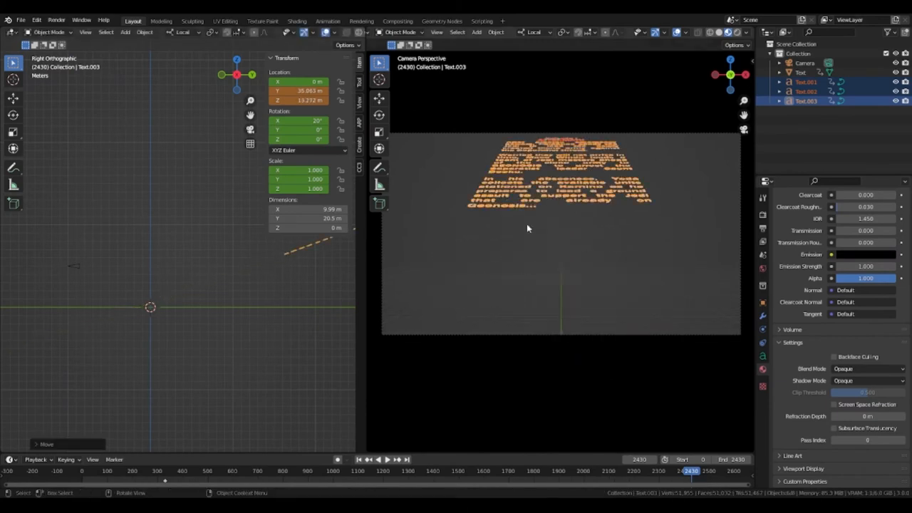
left_click(369, 460)
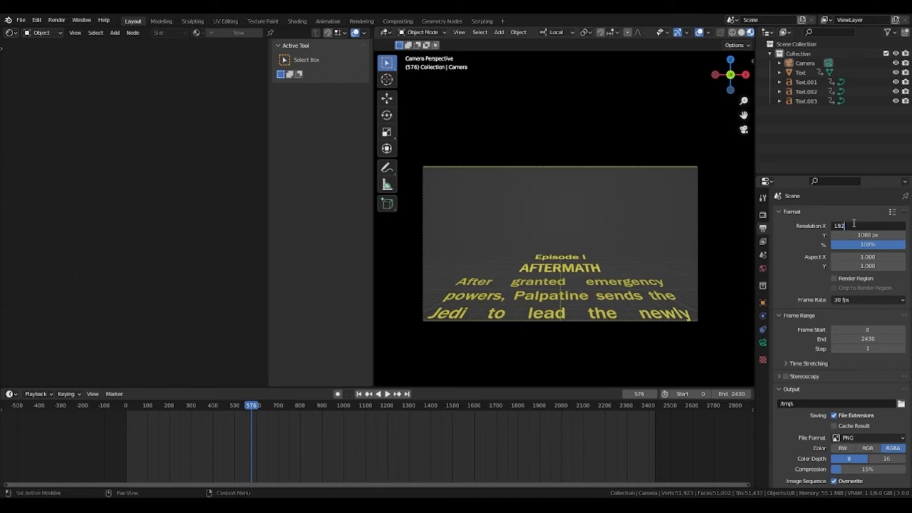
Set the output resolution X to 2538 (1080 × 2.35) for a widescreen frame
type("1080*2.35")
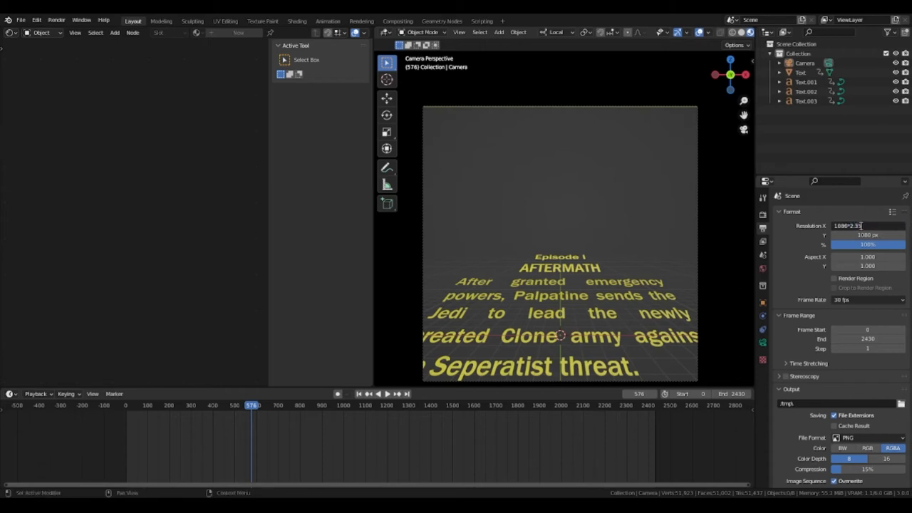
type("2538")
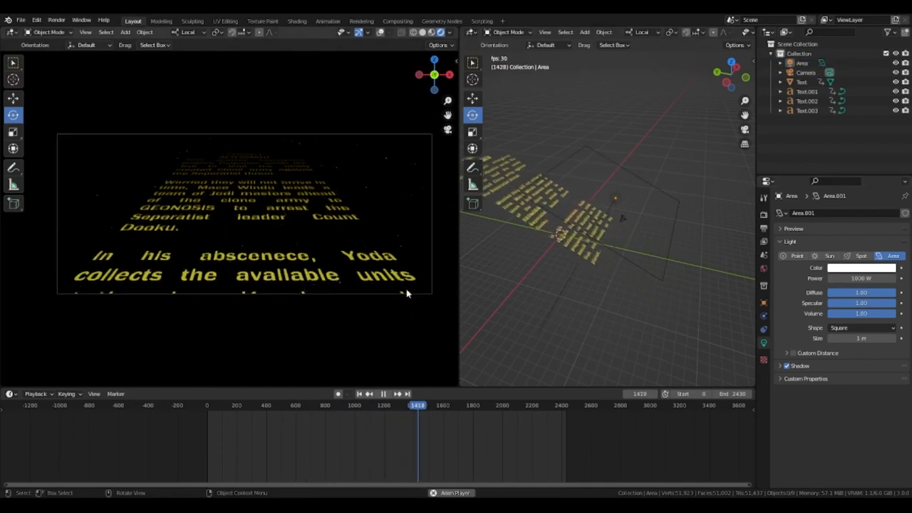
Scale up the area light illuminating the crawl
left_click(383, 394)
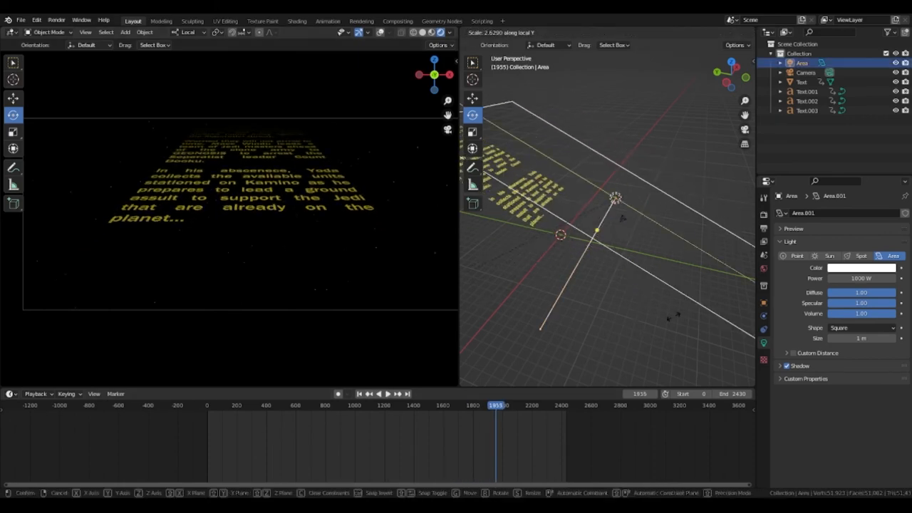
left_click(383, 393)
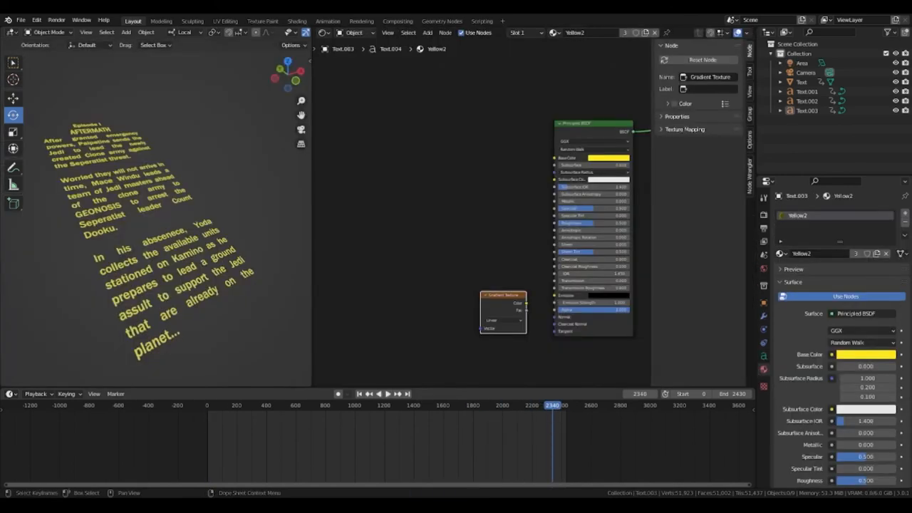
Feed the Gradient Color into Alpha, add Texture Coordinate and Mapping rotated 90° on Z
left_click_drag(521, 303, 555, 321)
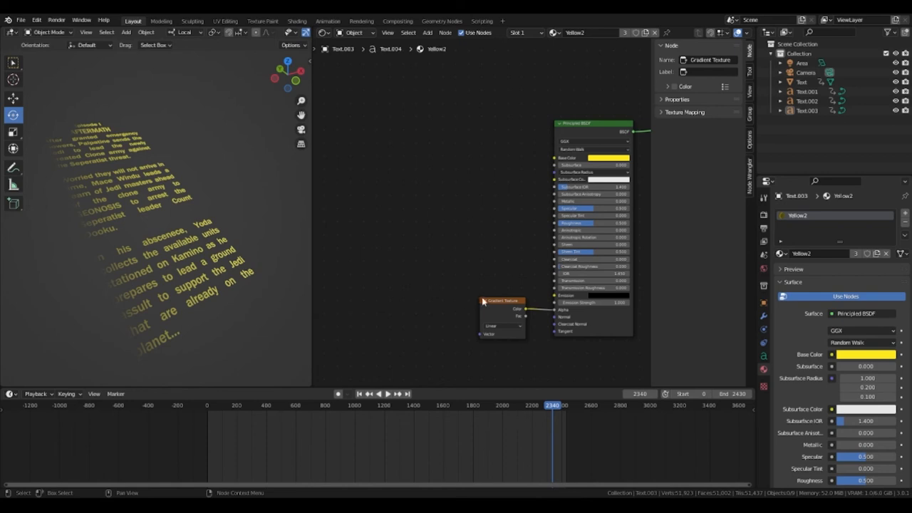
left_click(502, 301)
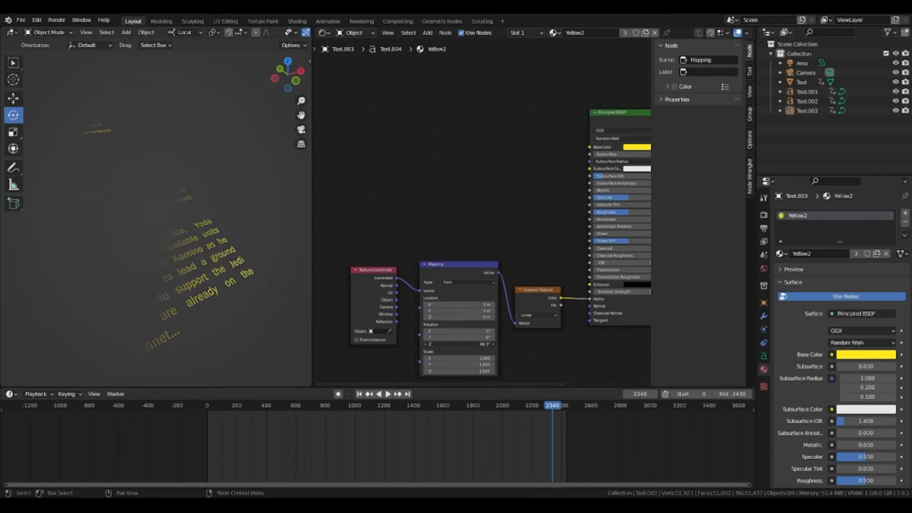
left_click(463, 344)
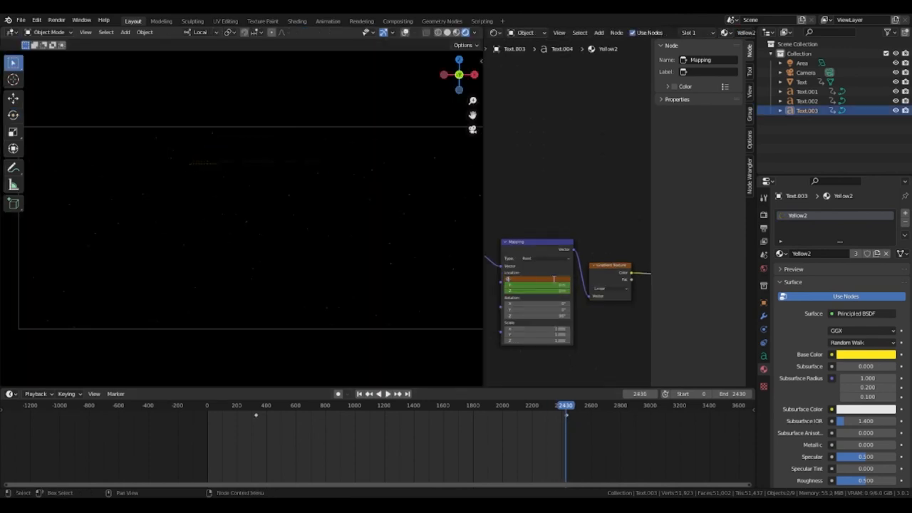
Keyframe the mapping location for the fade and play the closing camera animation to frame 2520
left_click(376, 393)
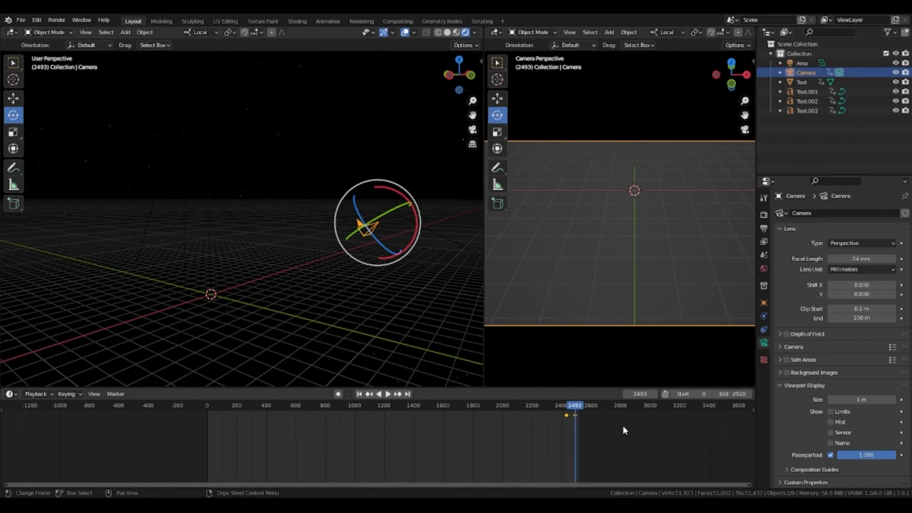
left_click(383, 393)
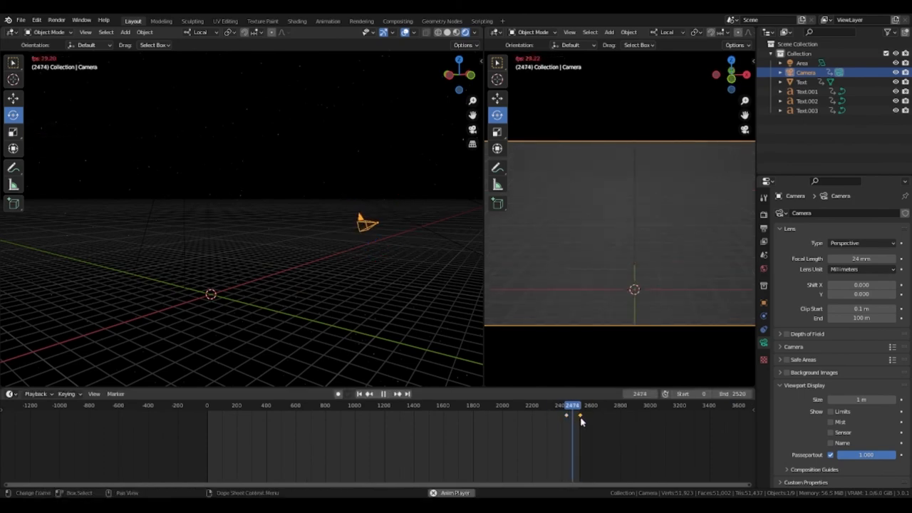